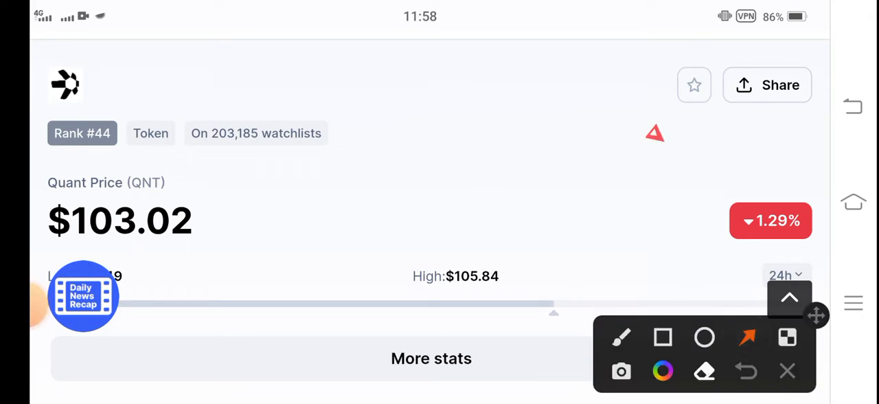
# Draw red arrows at the -1.29% drop badge and the $103.02 price.
pyautogui.moveTo(659, 140); pyautogui.dragTo(716, 199)
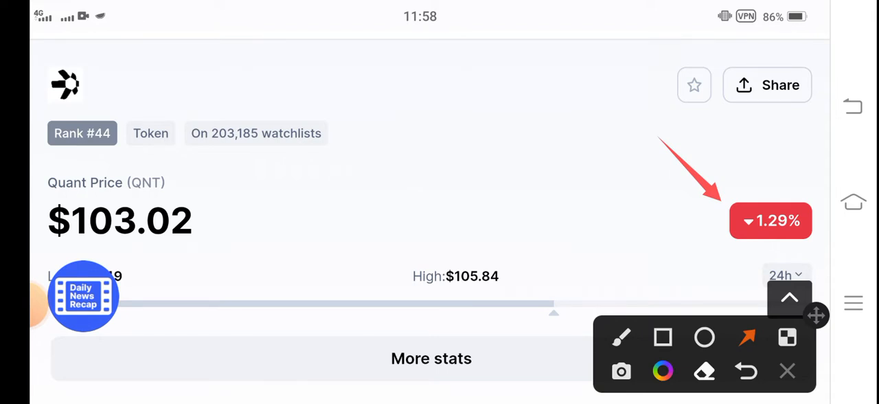
pyautogui.moveTo(206, 373); pyautogui.dragTo(134, 250)
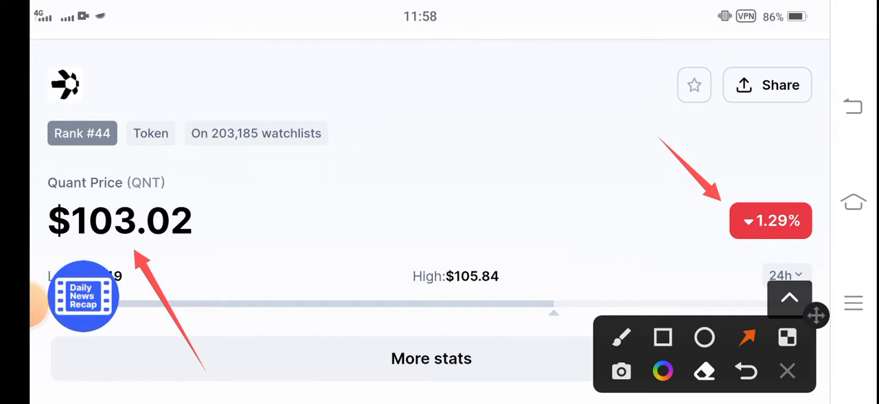
pyautogui.moveTo(506, 385); pyautogui.dragTo(460, 302)
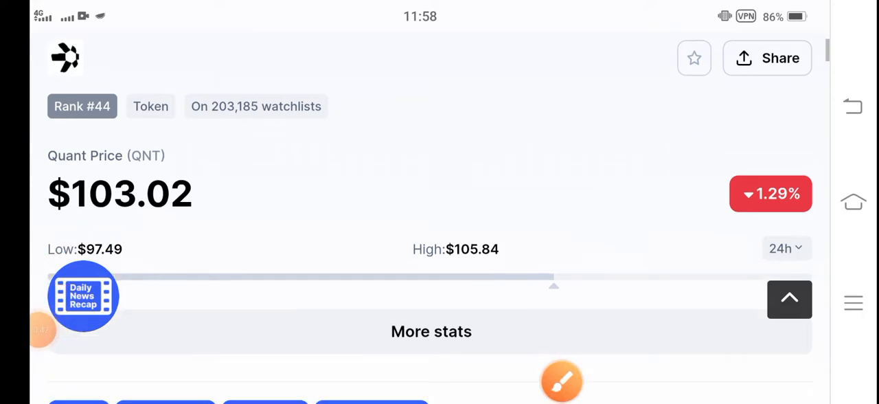
# Scroll past the chart to the 24h stats showing $64,109,447.53 volume and 0.12% dominance.
pyautogui.scroll(-3)
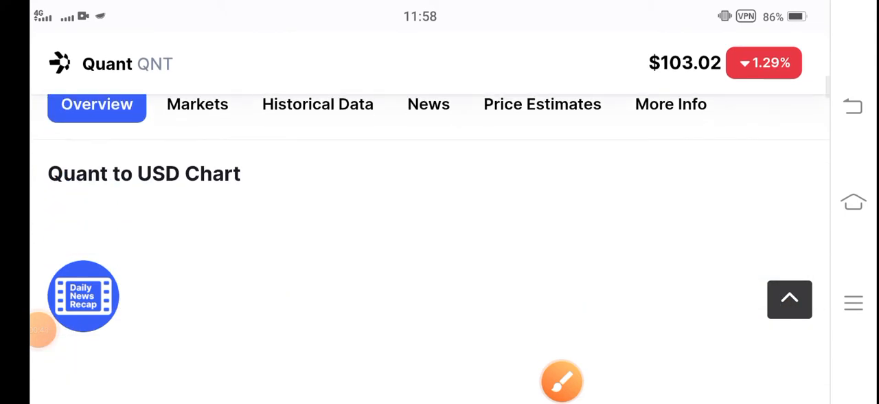
pyautogui.scroll(-3)
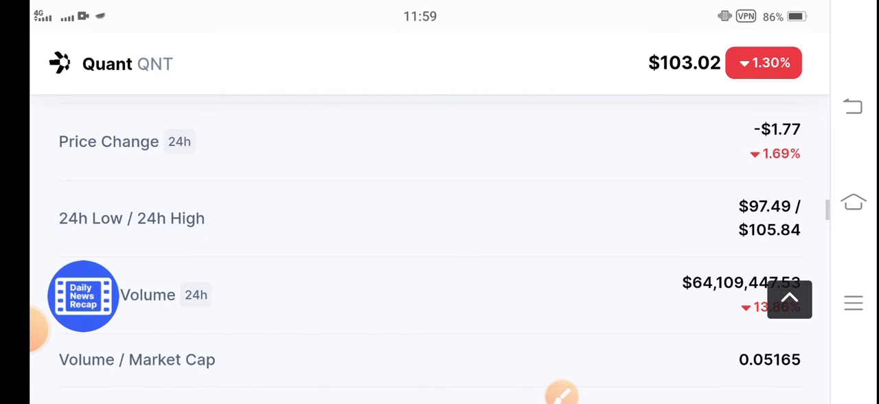
pyautogui.scroll(-3)
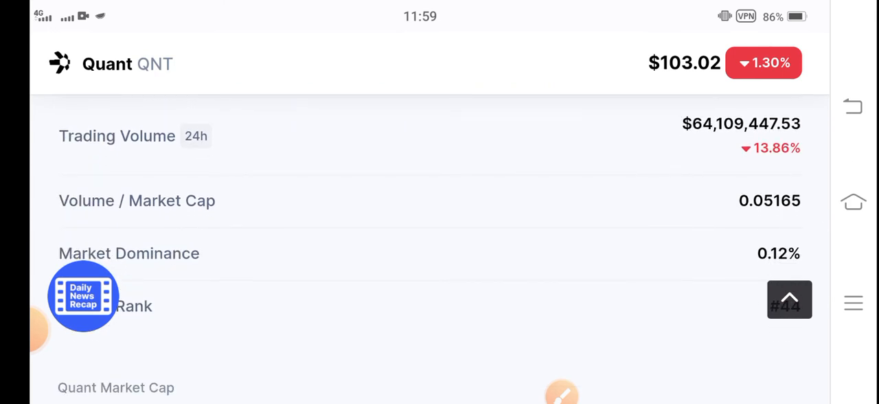